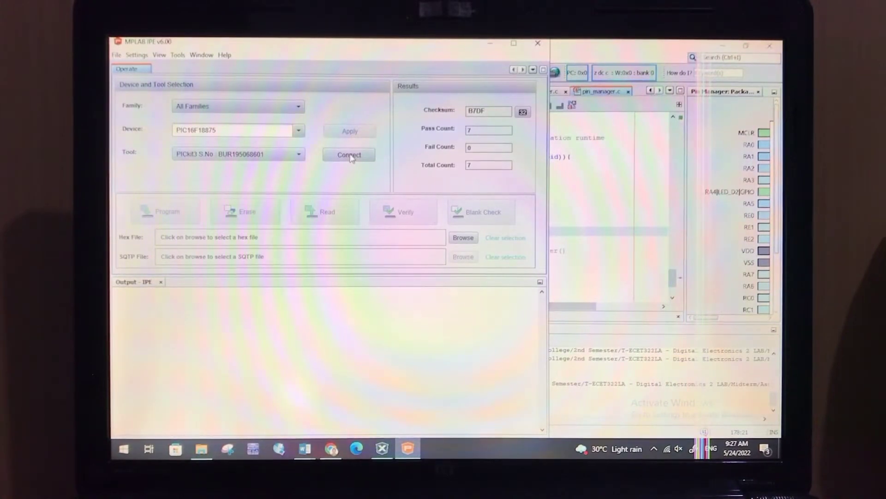
# Connect to the PICkit 3 for the PIC16F18875, accepting the device caution
pyautogui.click(350, 154)
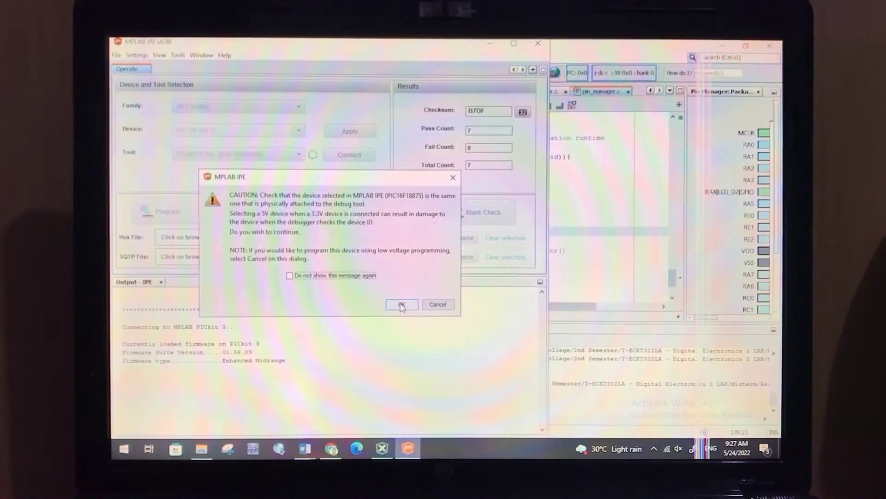
pyautogui.click(403, 304)
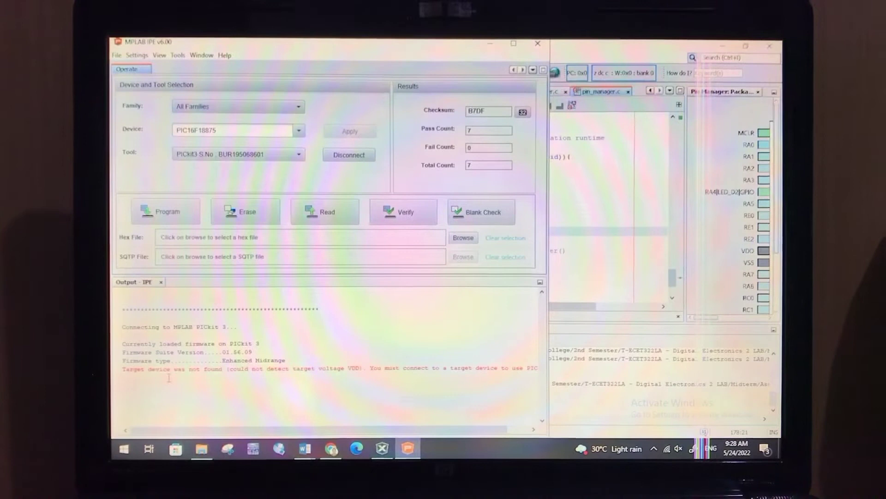
pyautogui.click(137, 55)
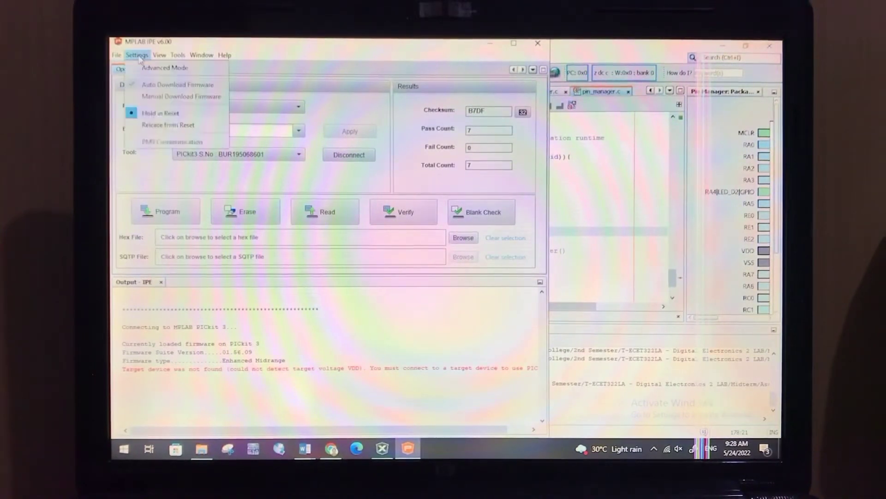
pyautogui.click(164, 68)
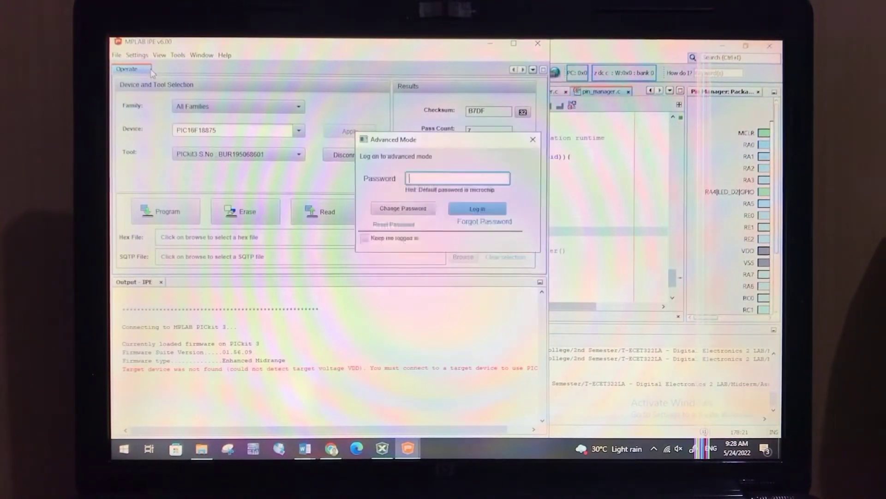
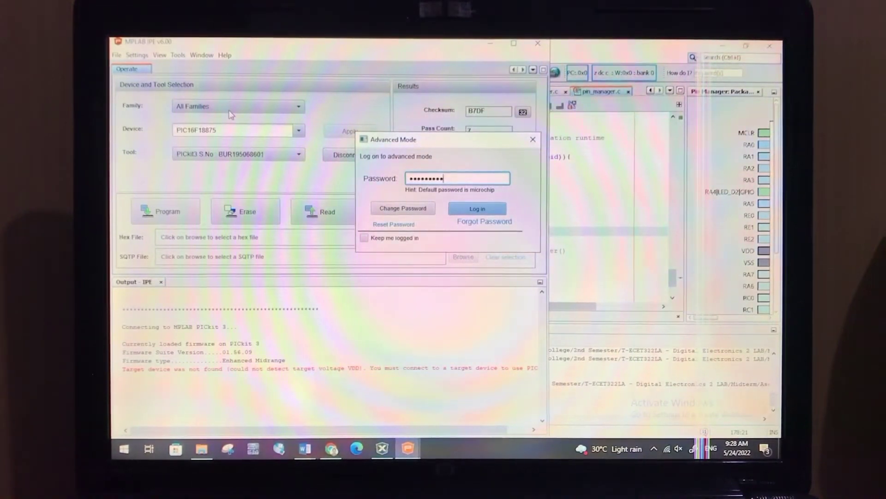
pyautogui.click(476, 208)
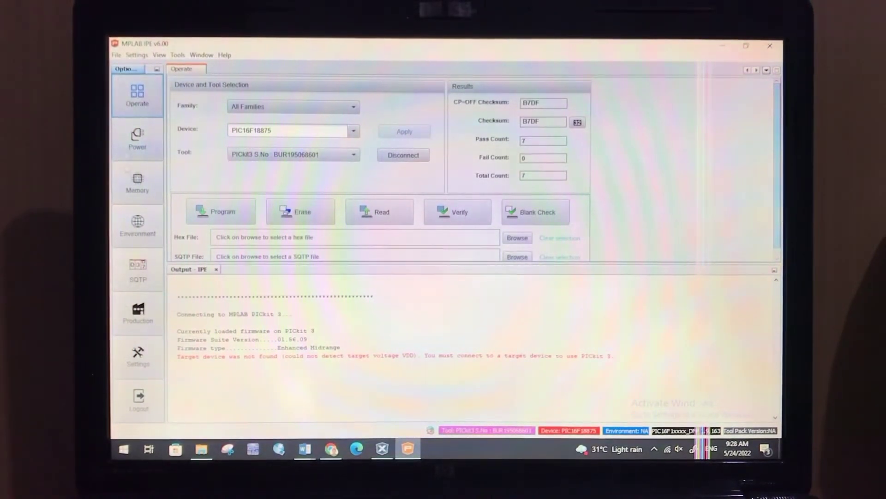
# Set the PICkit 3 to power the target at 3.125 V, then return to Operate
pyautogui.click(137, 139)
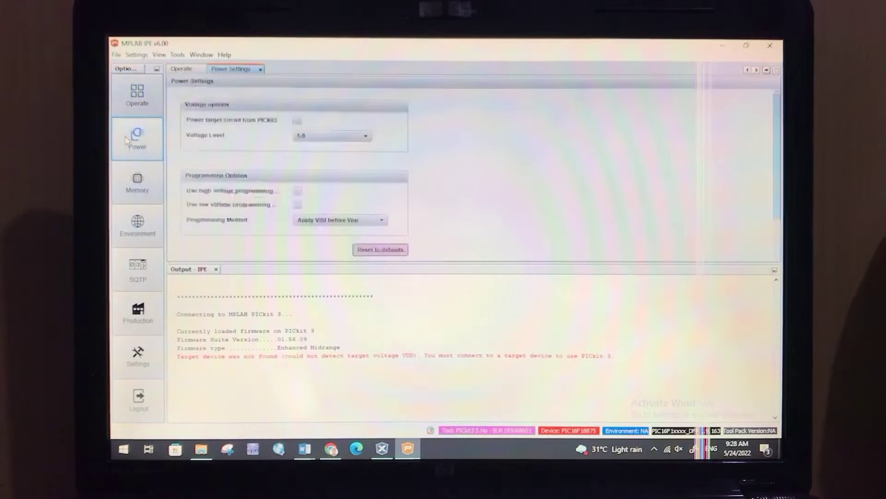
pyautogui.click(332, 135)
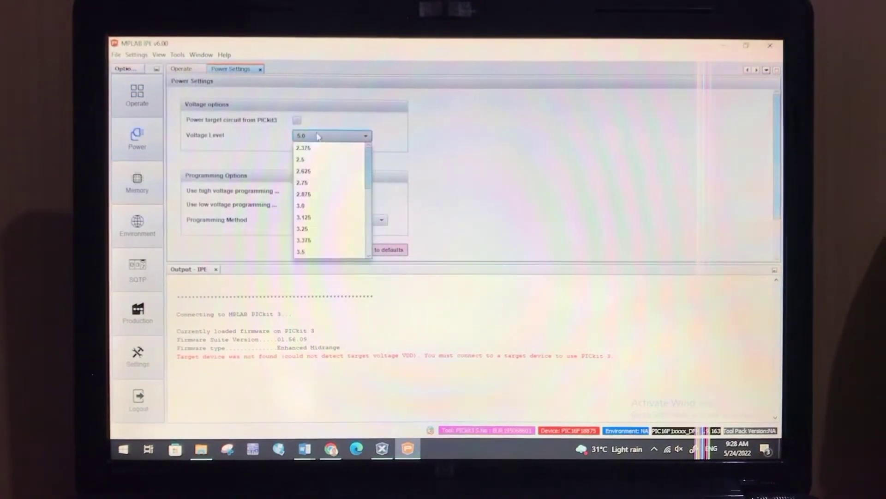
pyautogui.moveTo(302, 205)
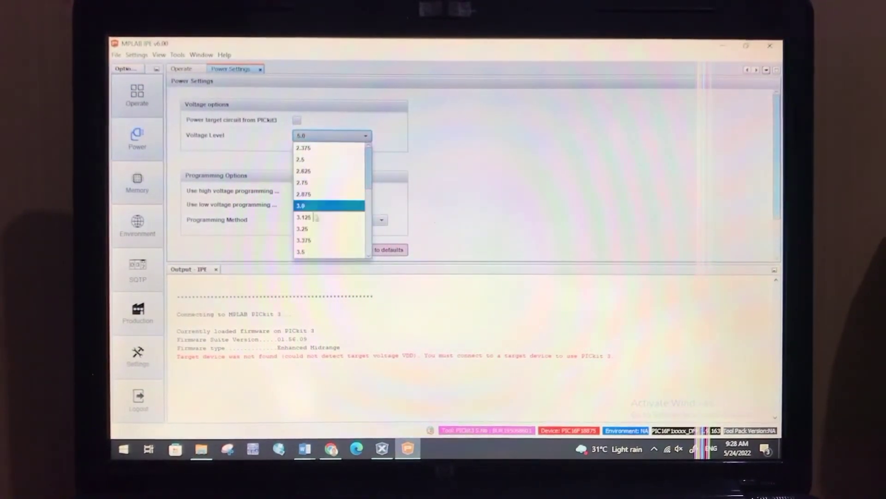
pyautogui.click(304, 217)
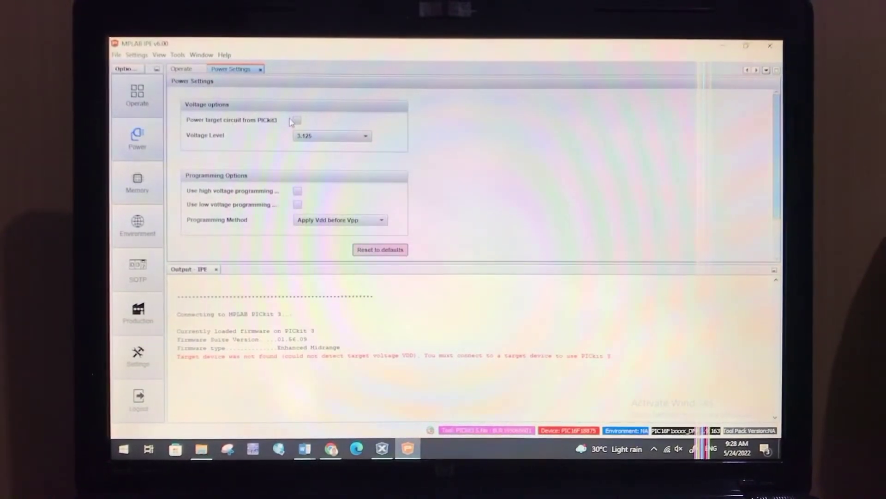
pyautogui.click(297, 119)
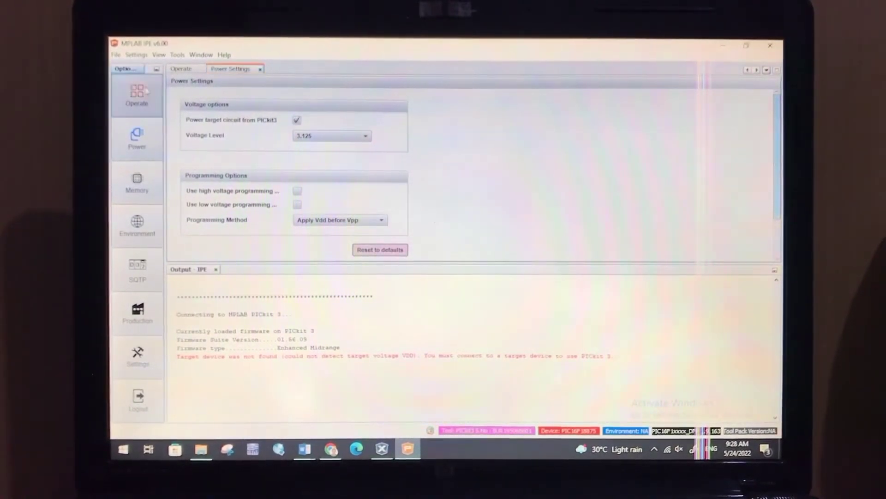
pyautogui.click(181, 68)
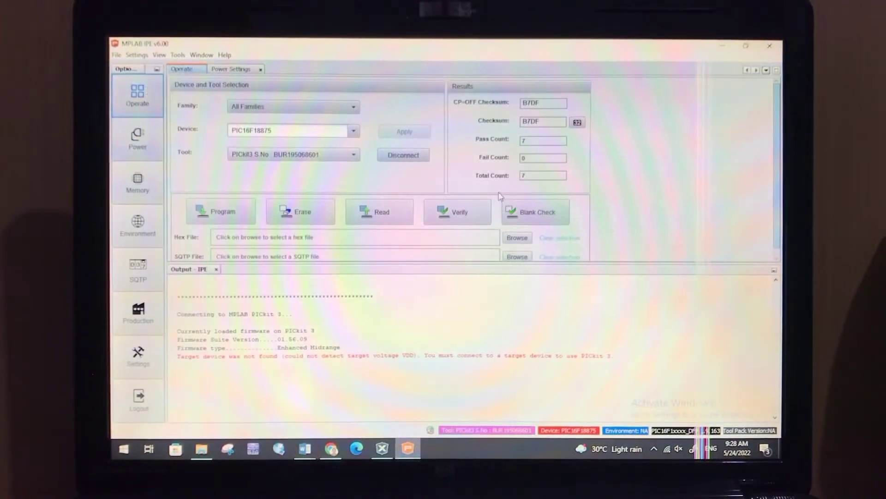
# Load Exp4.X.production.hex and program it onto the device, accepting the caution
pyautogui.click(516, 237)
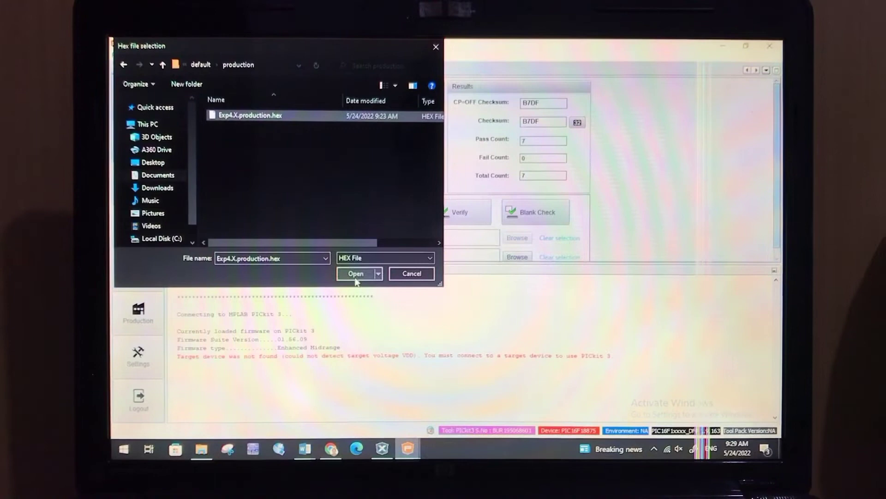
pyautogui.click(356, 273)
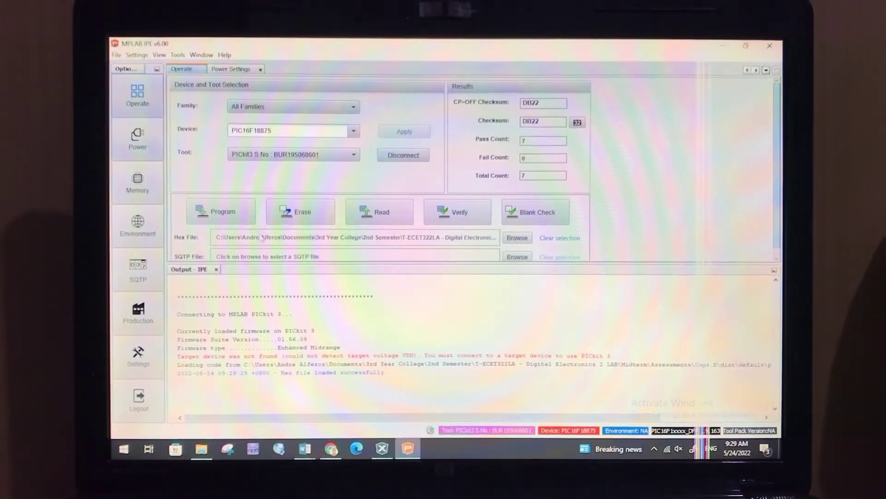
pyautogui.click(220, 211)
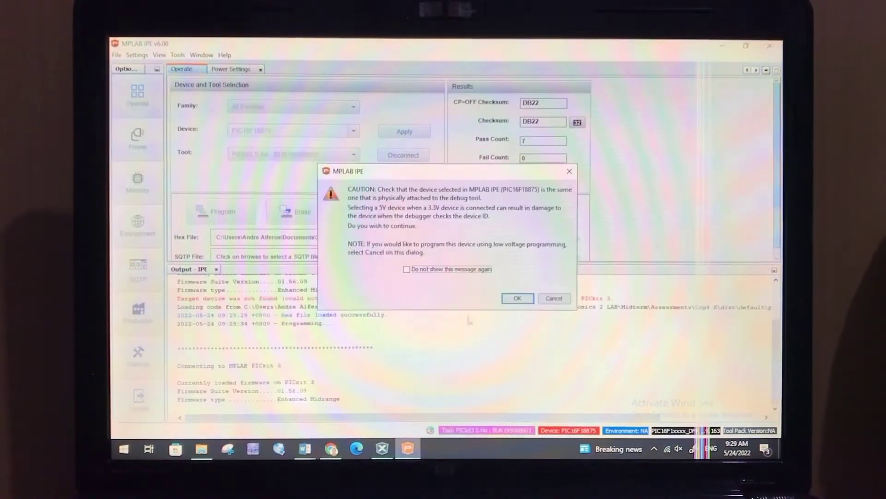
pyautogui.click(517, 298)
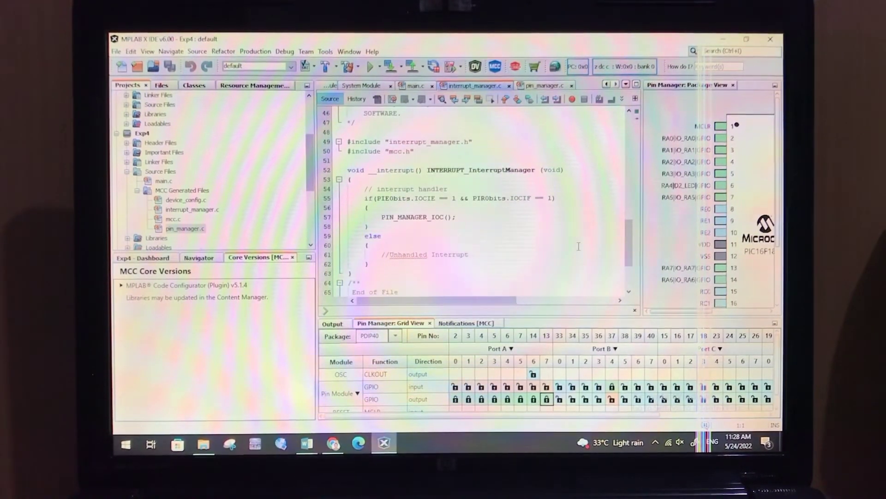
# View the Pin Module table showing LED1–LED8 outputs and SW1 negative-edge interrupt
pyautogui.click(255, 85)
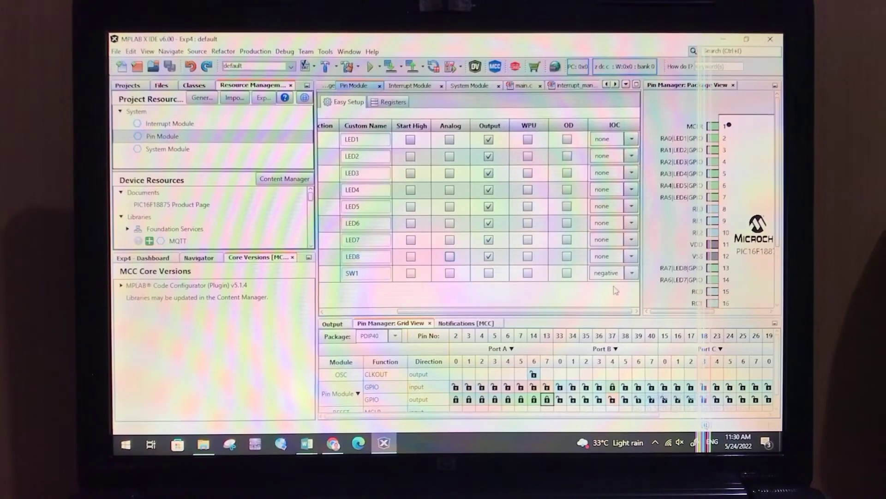
pyautogui.moveTo(472, 287)
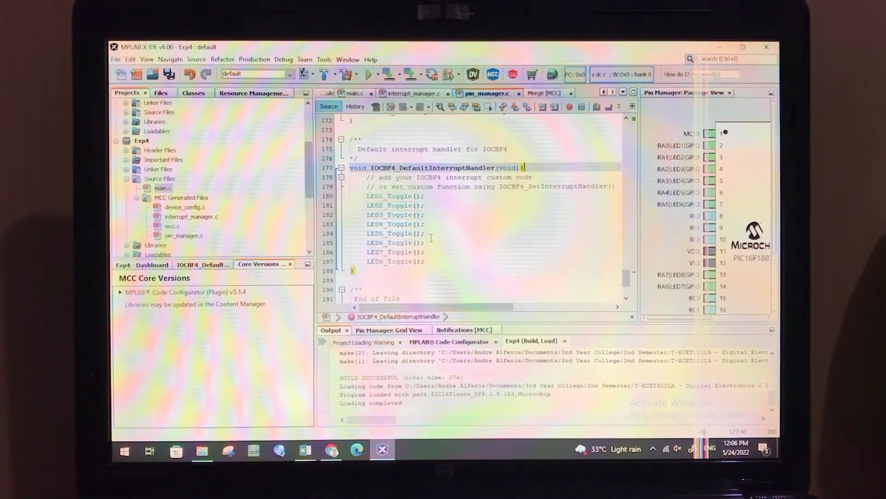
pyautogui.moveTo(325, 73)
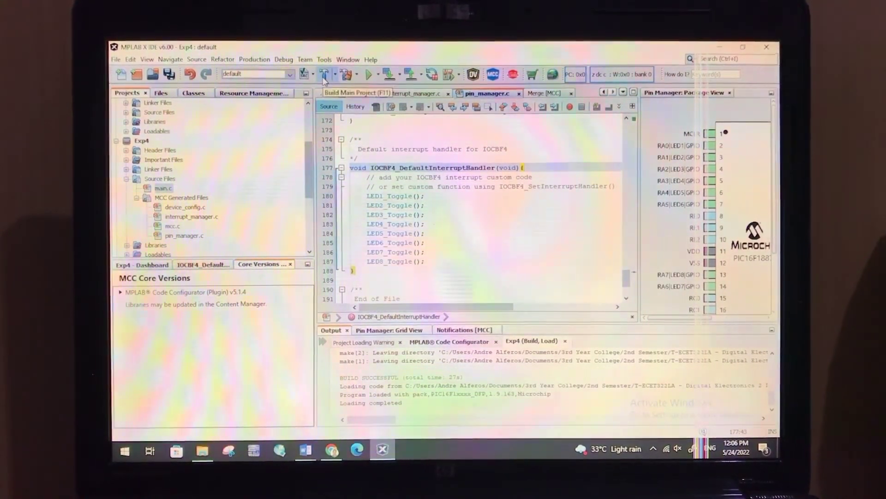